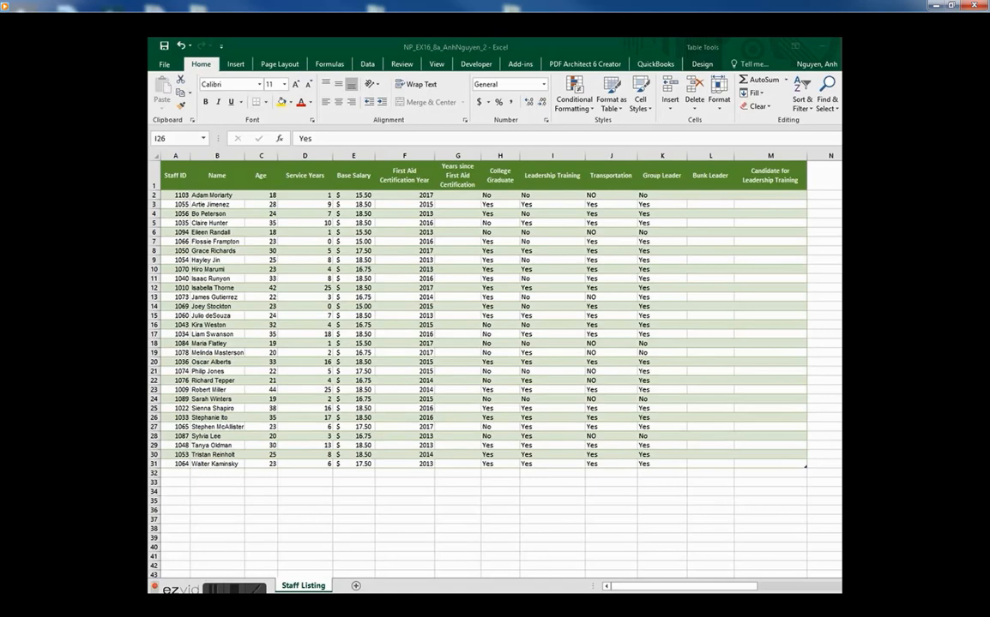
pyautogui.moveTo(708, 310)
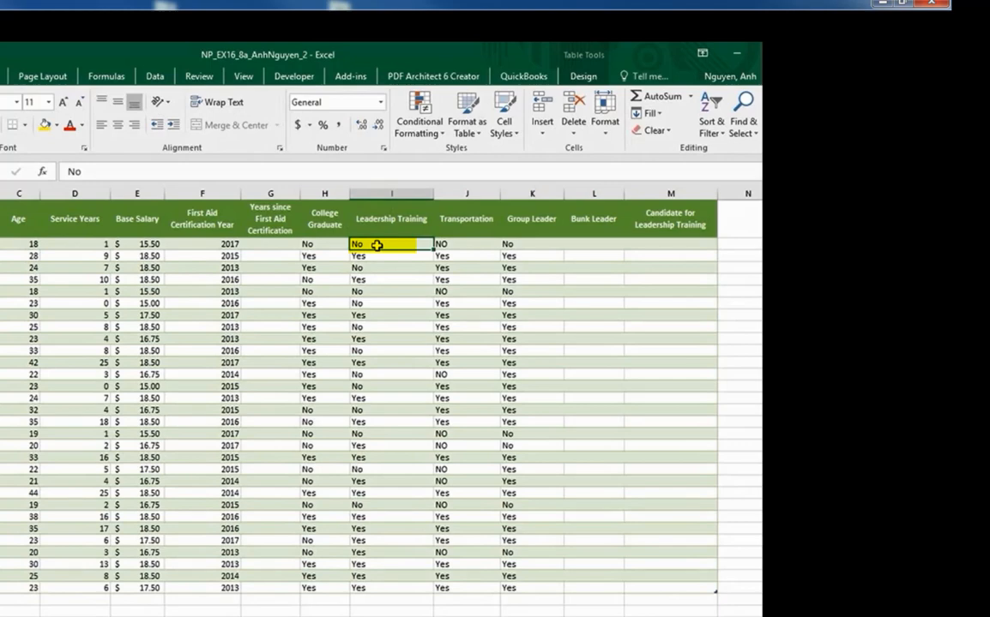
pyautogui.moveTo(589, 247)
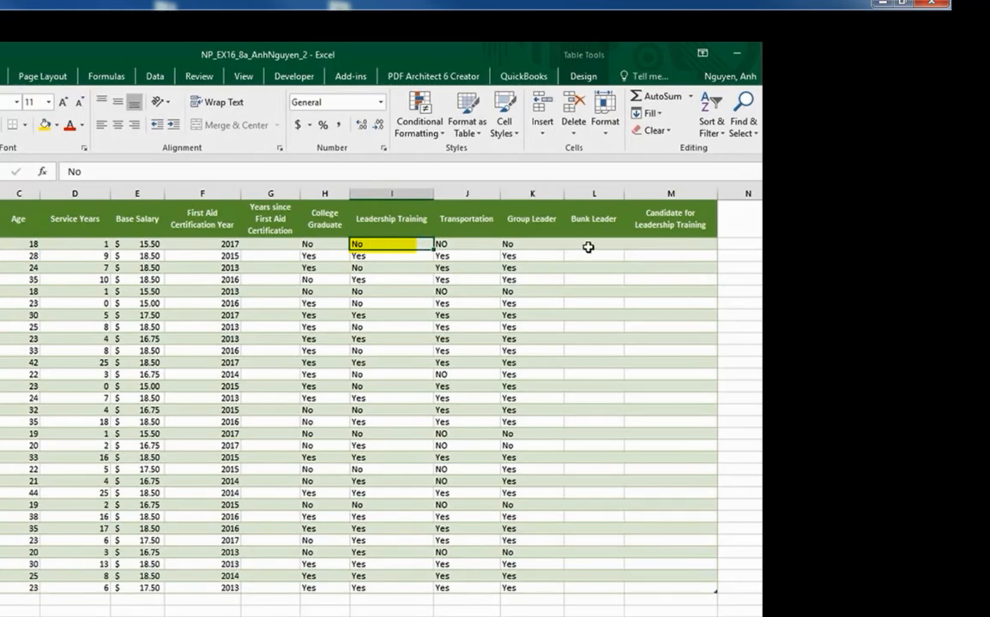
# Begin the first Bunk Leader cell's formula with =IF(AND(.
pyautogui.click(593, 244)
pyautogui.write('=')
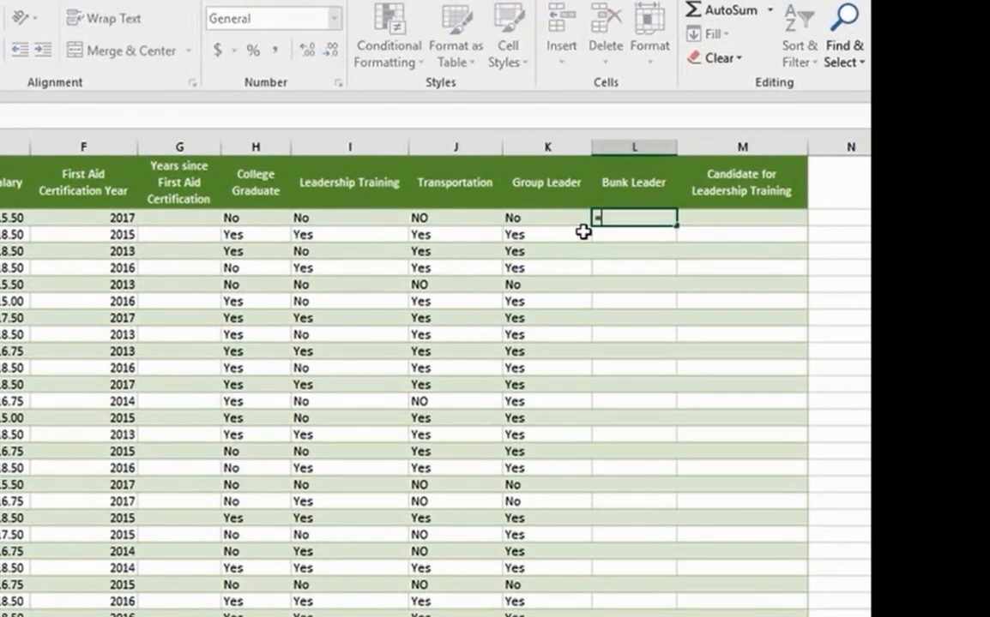
pyautogui.write('if')
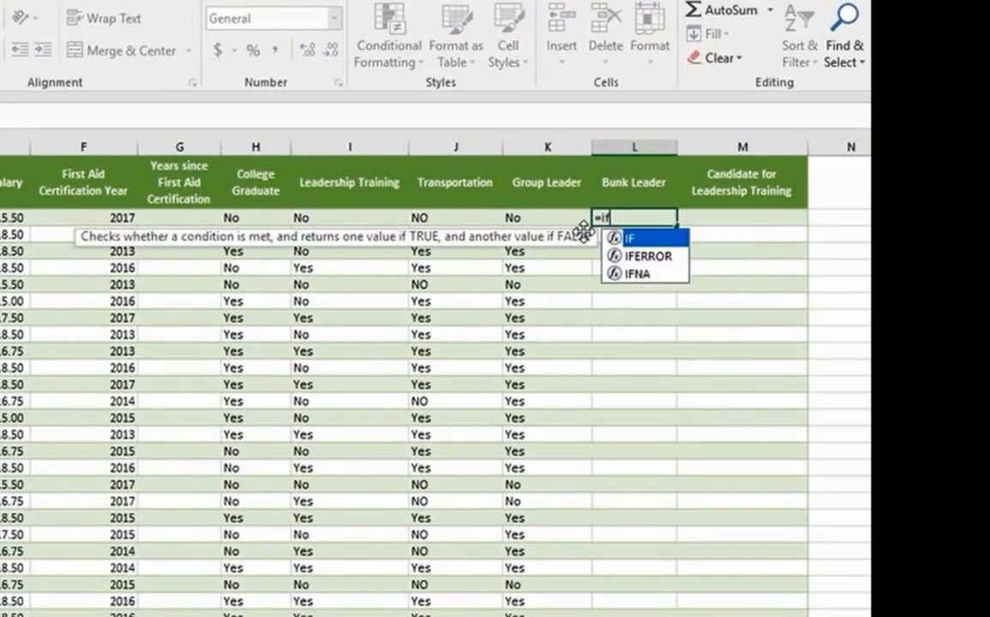
pyautogui.write('(')
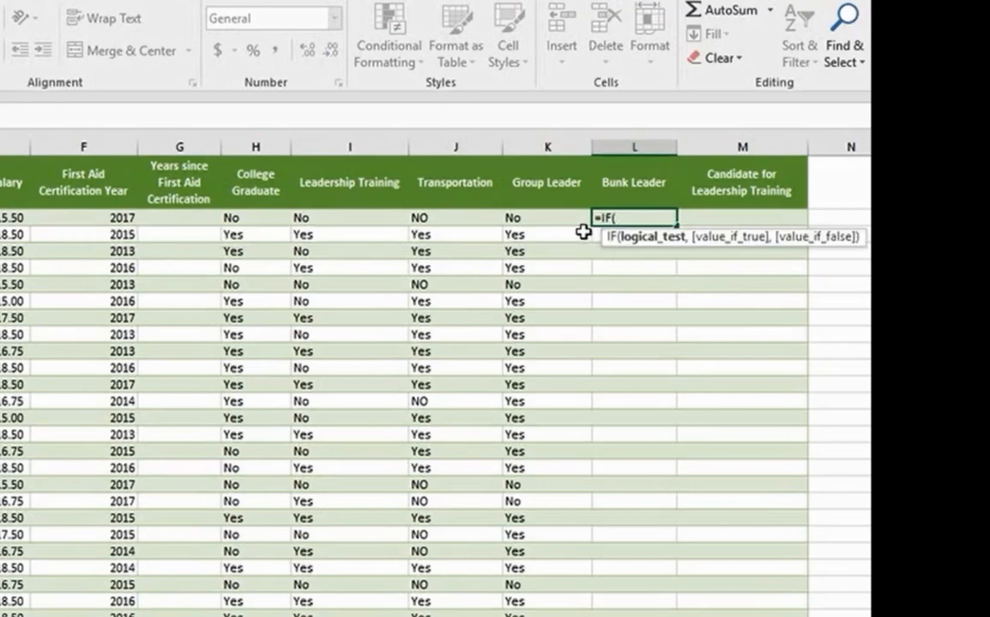
pyautogui.write('a')
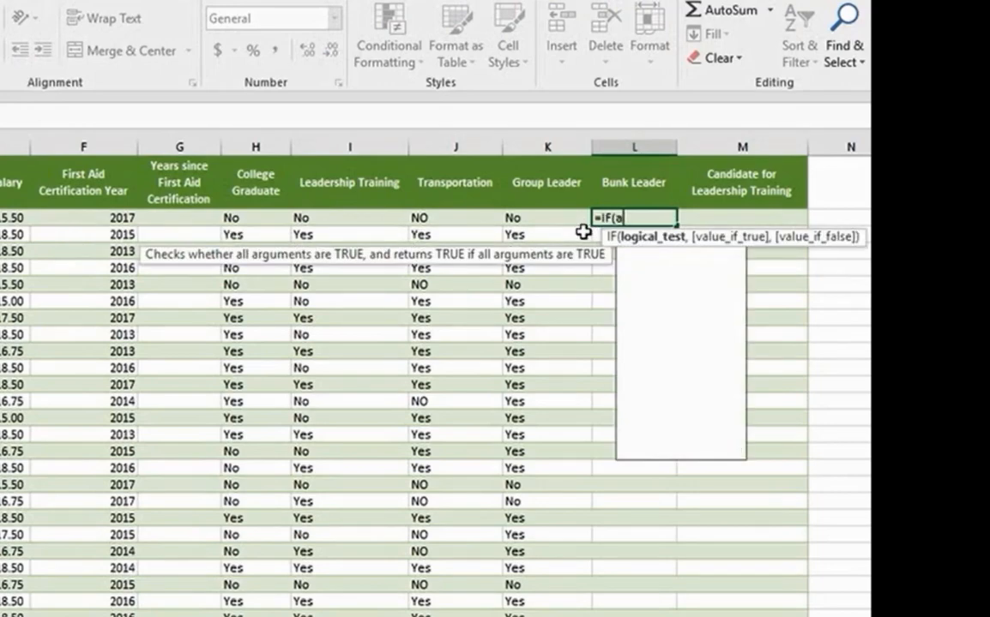
pyautogui.write('and')
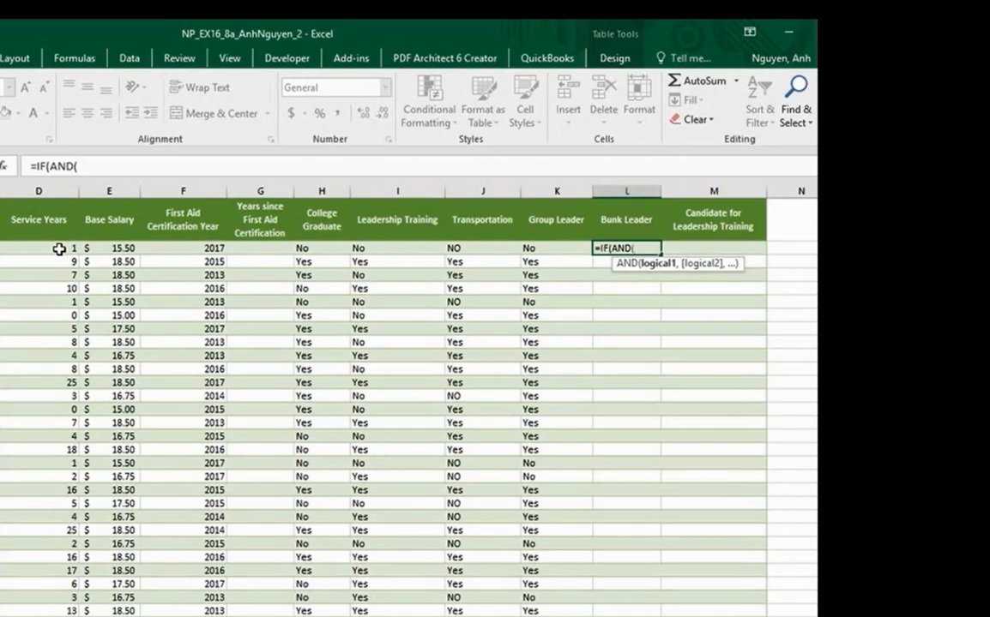
# Add conditions Service Years greater than 4 and Leadership Training equal to "Yes".
pyautogui.click(39, 248)
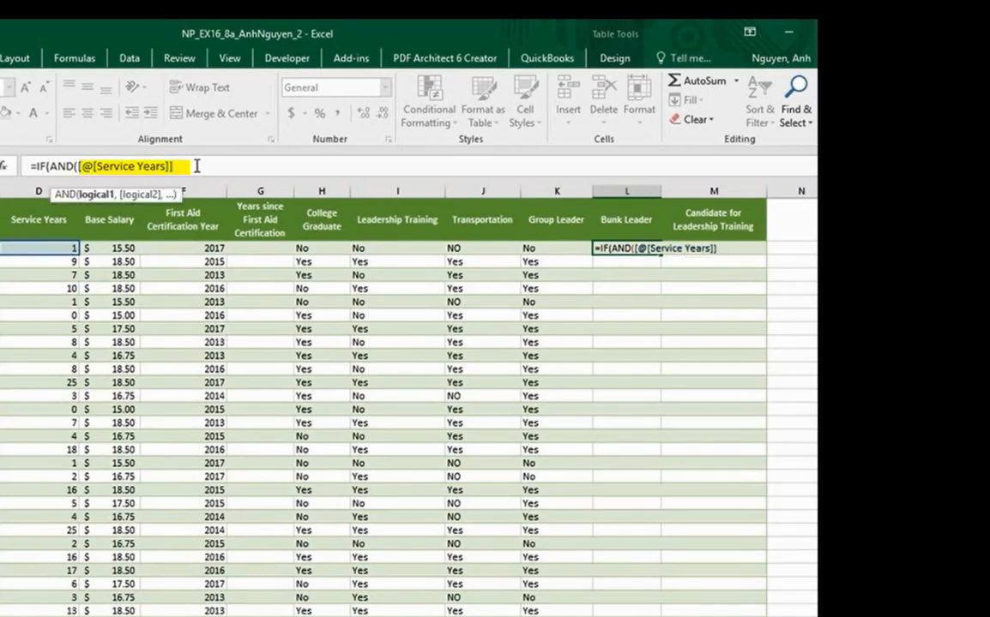
pyautogui.write('>')
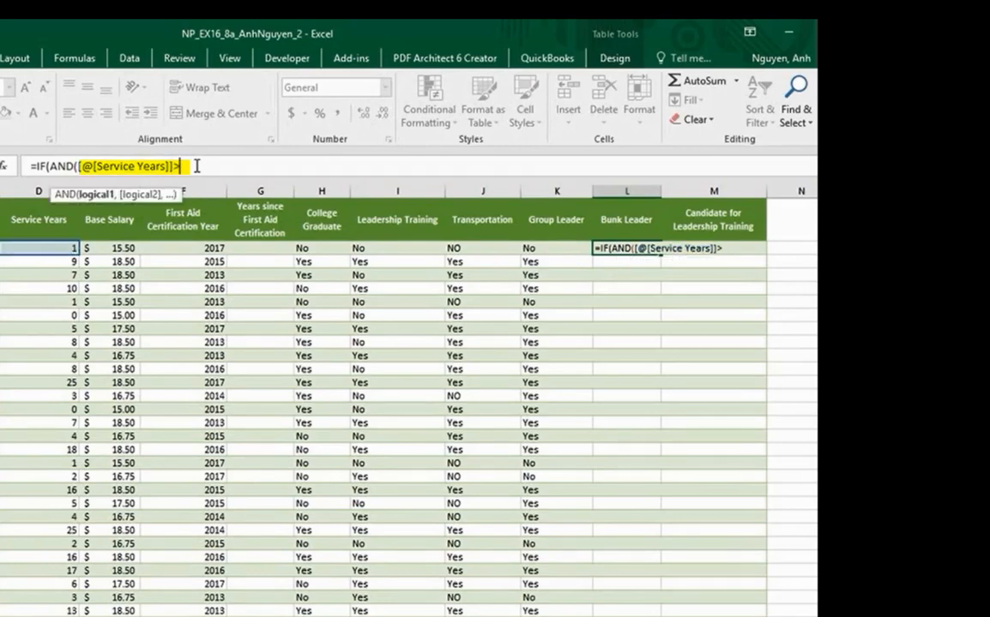
pyautogui.write('>4')
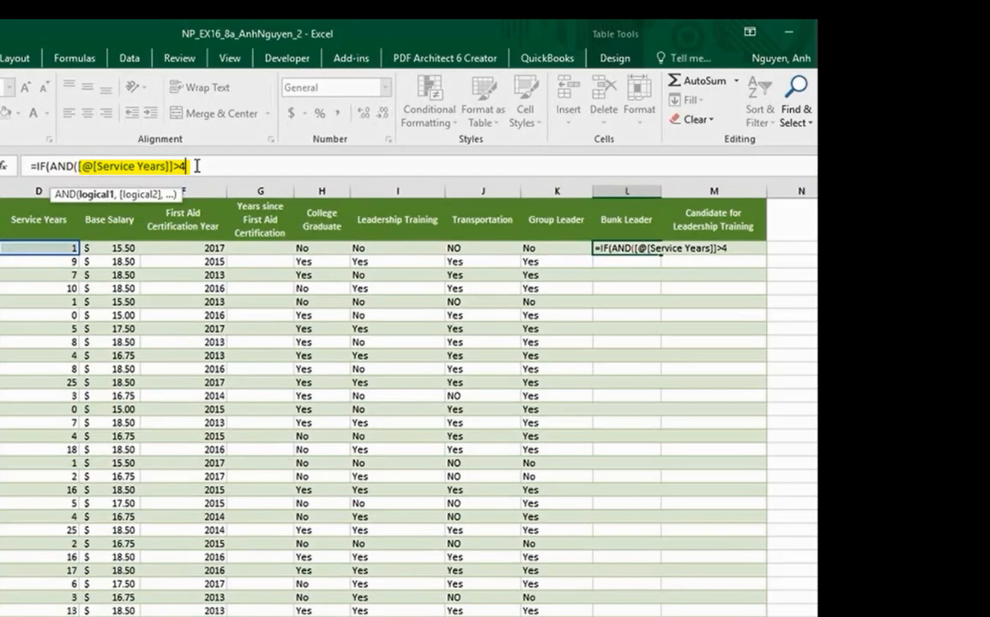
pyautogui.write(',')
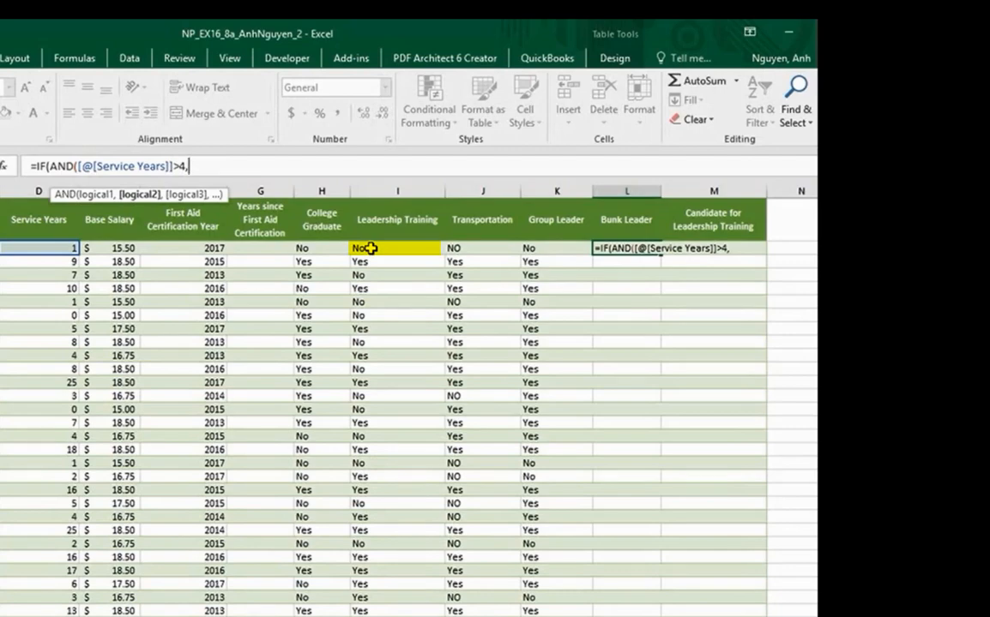
pyautogui.click(396, 248)
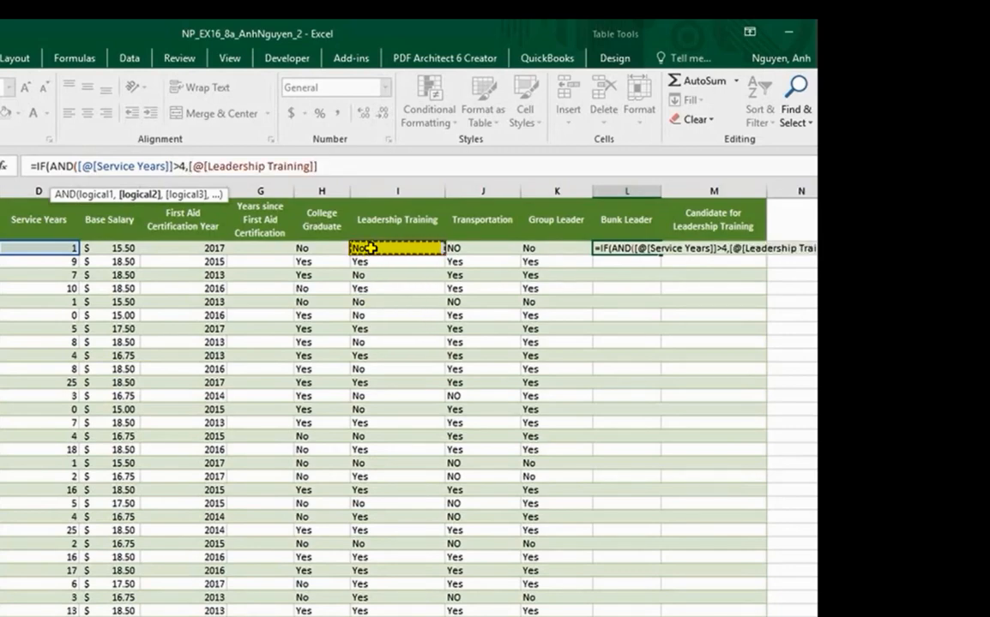
pyautogui.write('="Yes")')
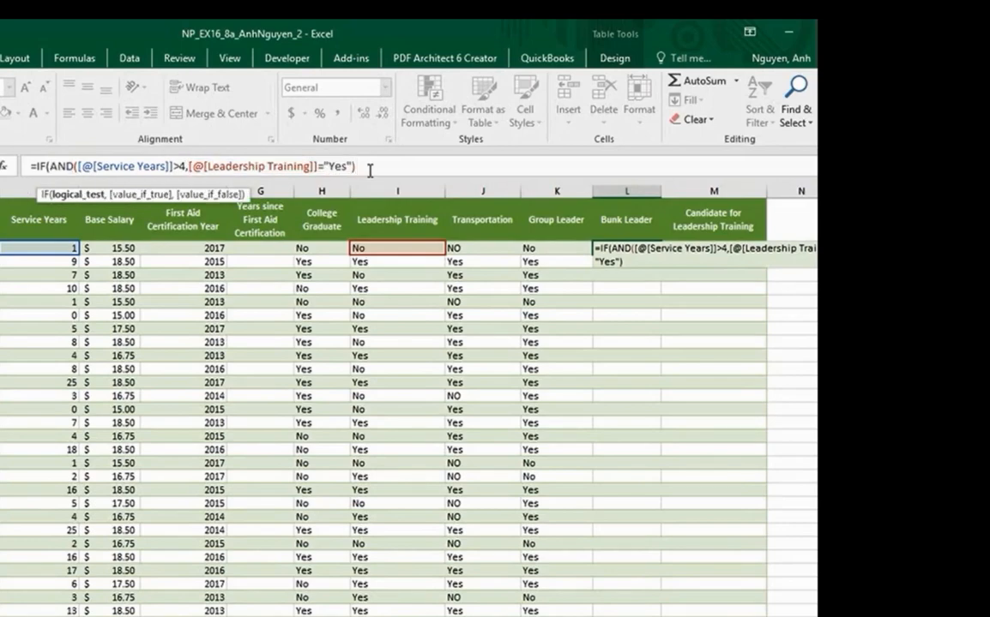
# Close the formula with "Yes" and "No" results so the whole column fills.
pyautogui.write(',')
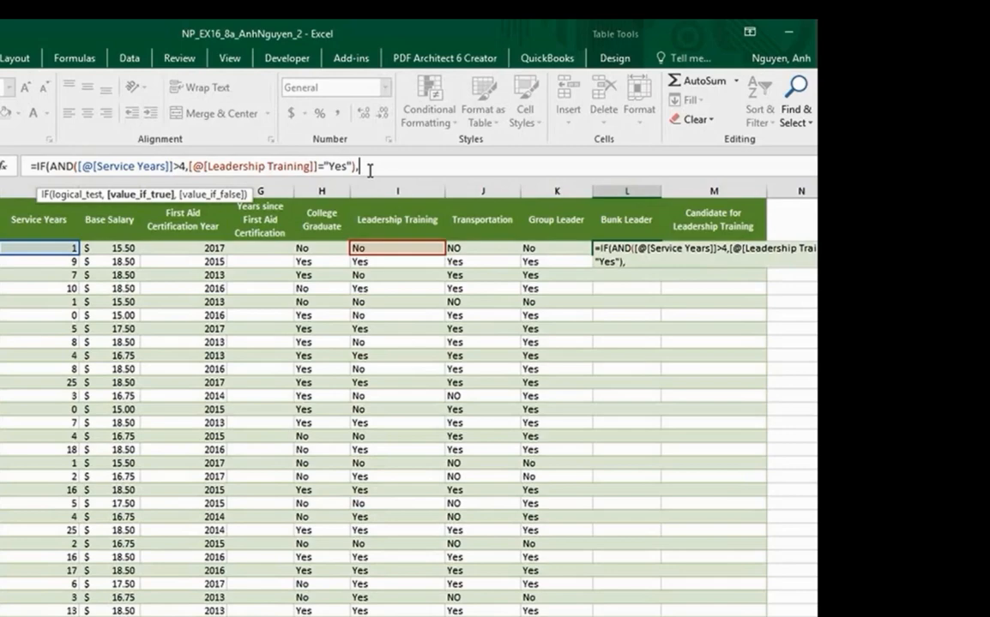
pyautogui.write('"Yes"')
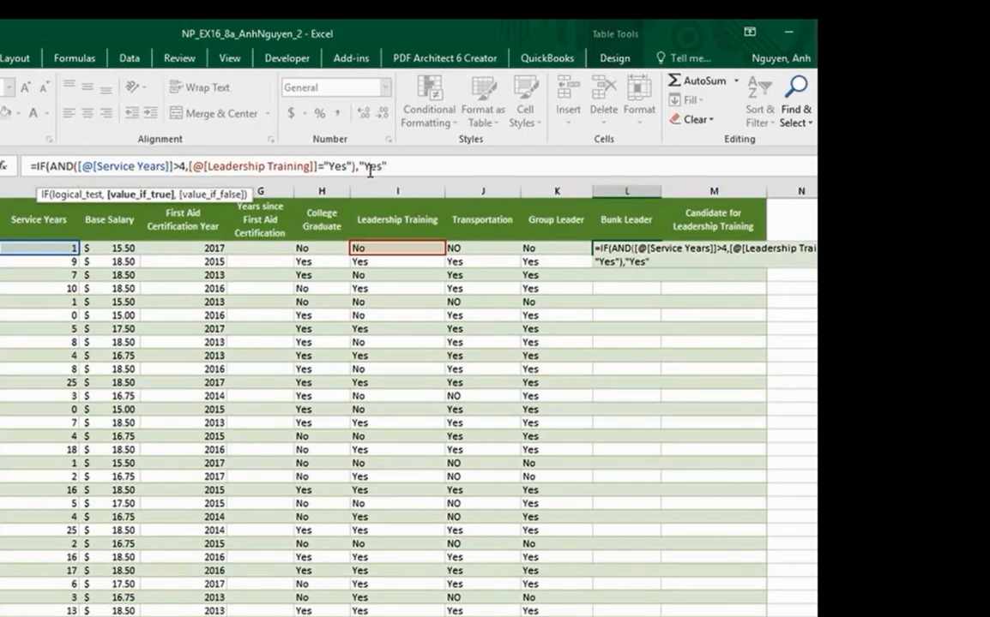
pyautogui.write(',"')
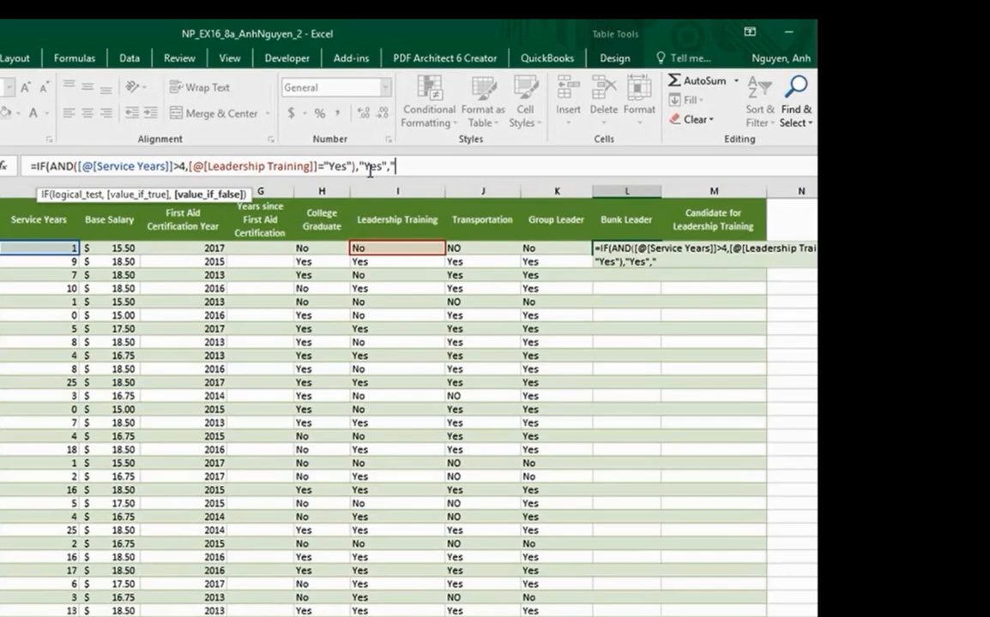
pyautogui.write('No")')
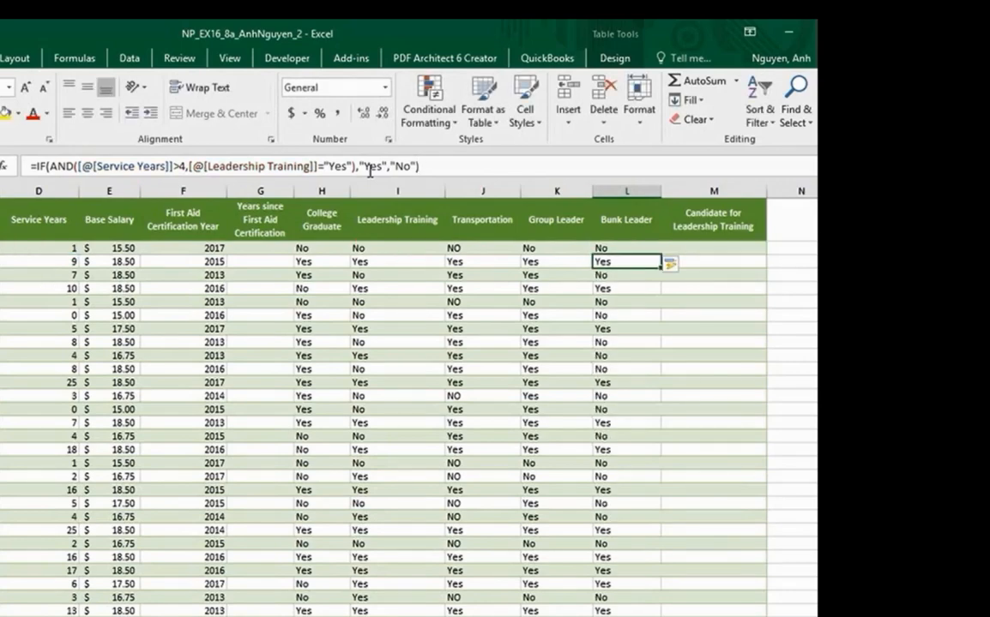
pyautogui.moveTo(626, 261); pyautogui.dragTo(626, 571)
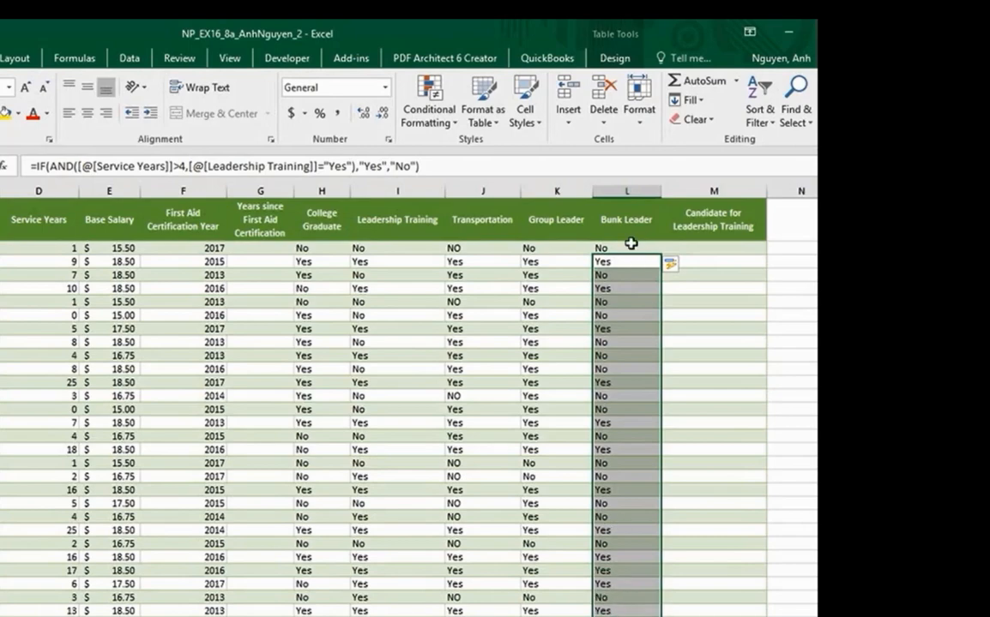
pyautogui.click(625, 248)
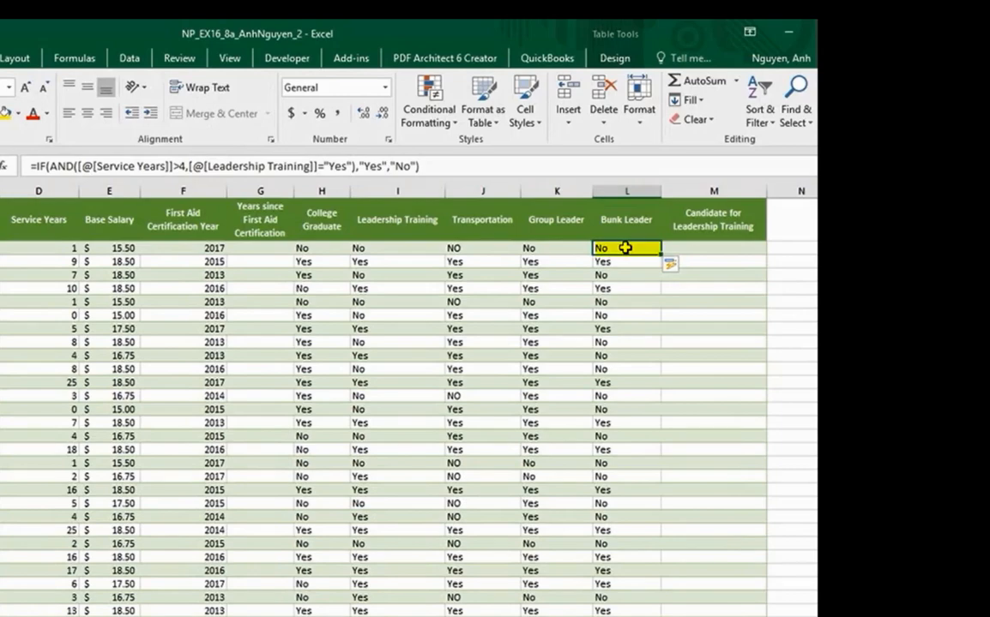
pyautogui.moveTo(406, 265)
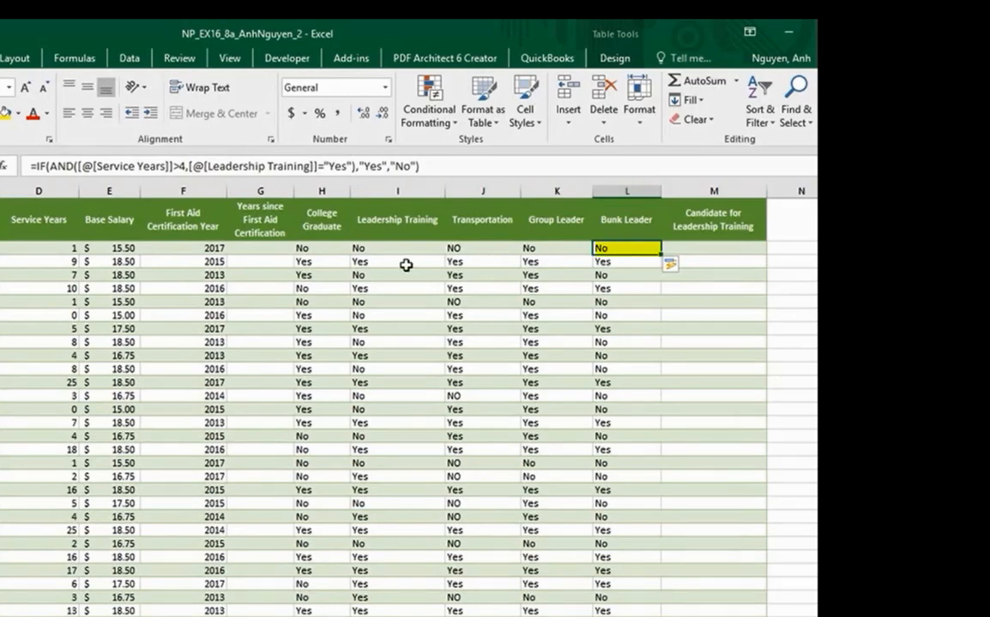
pyautogui.moveTo(40, 249)
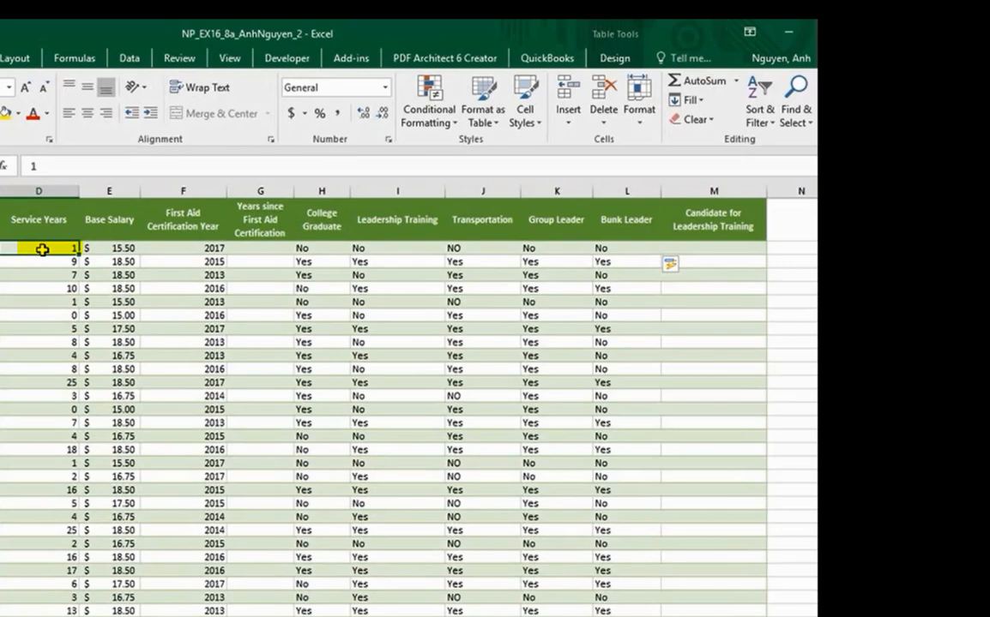
pyautogui.moveTo(296, 252)
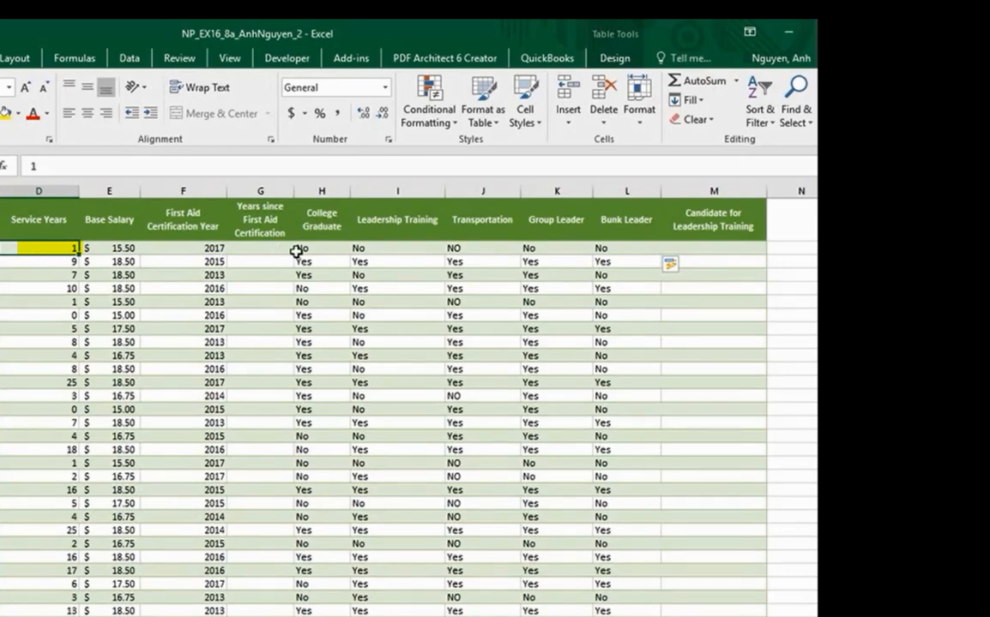
pyautogui.moveTo(385, 251)
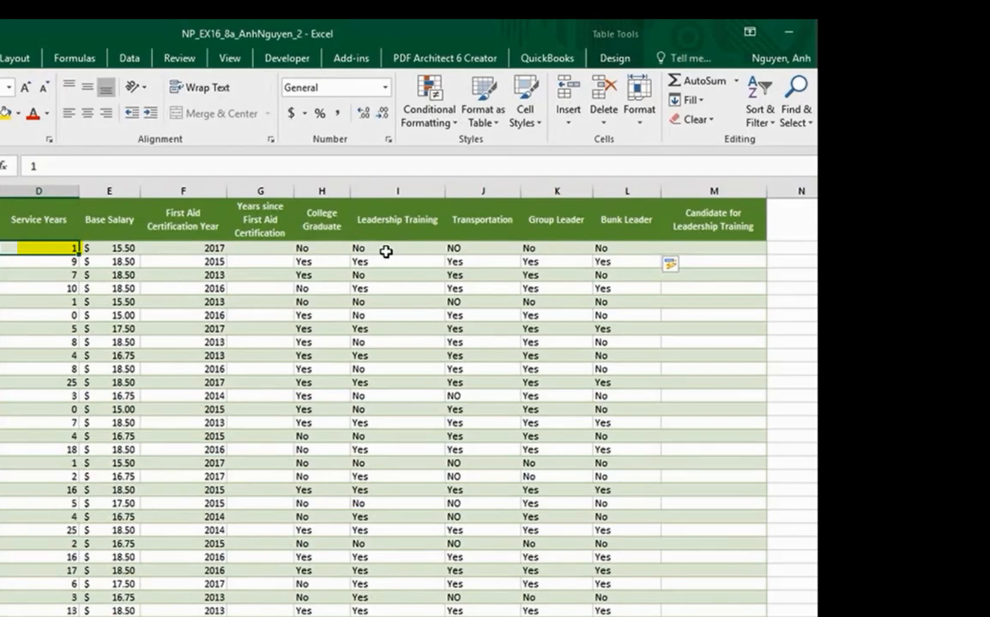
pyautogui.click(396, 248)
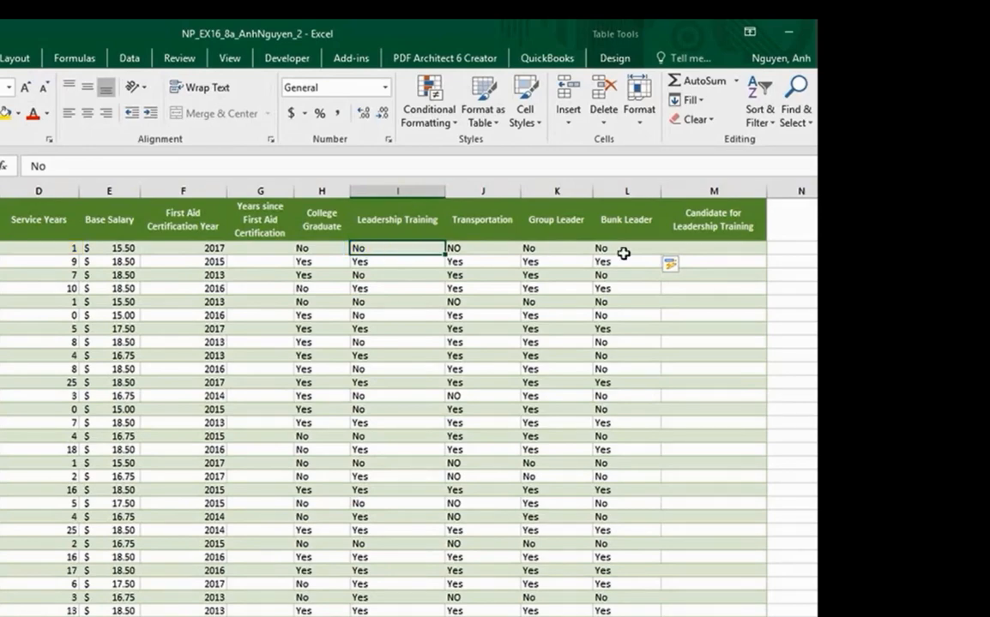
pyautogui.click(626, 247)
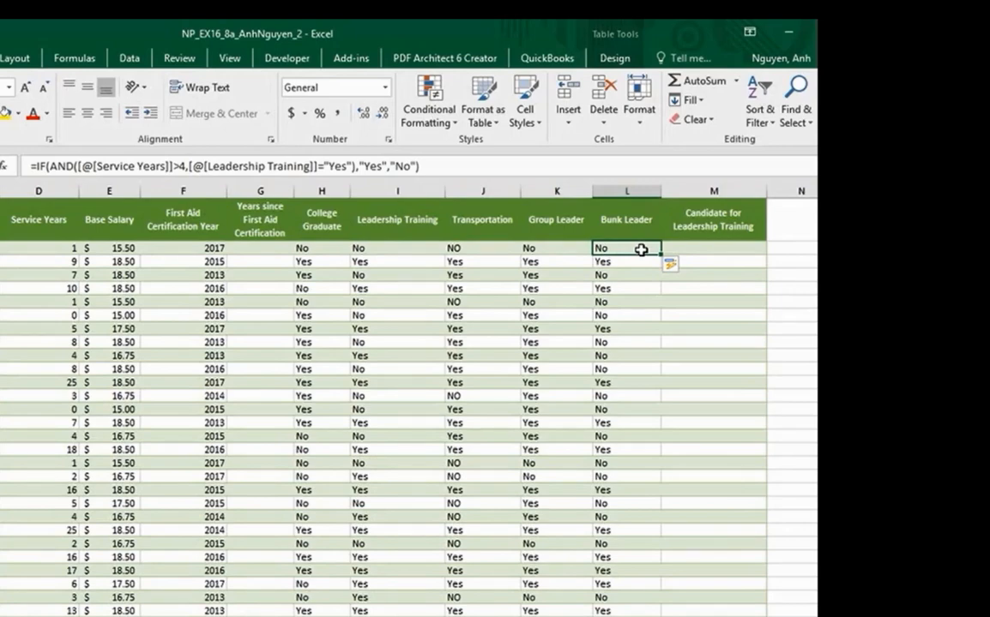
pyautogui.click(626, 248)
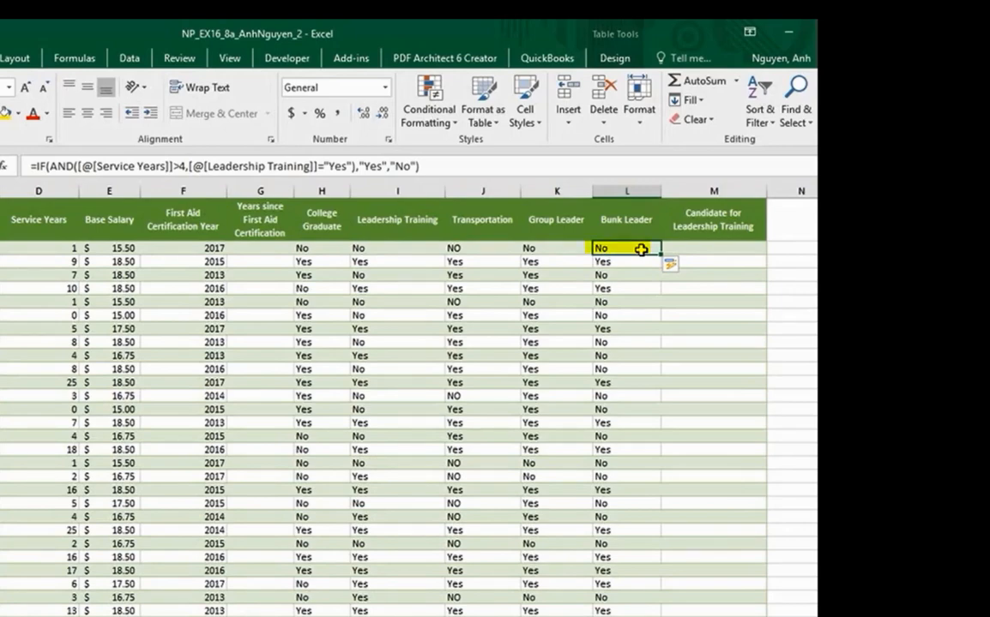